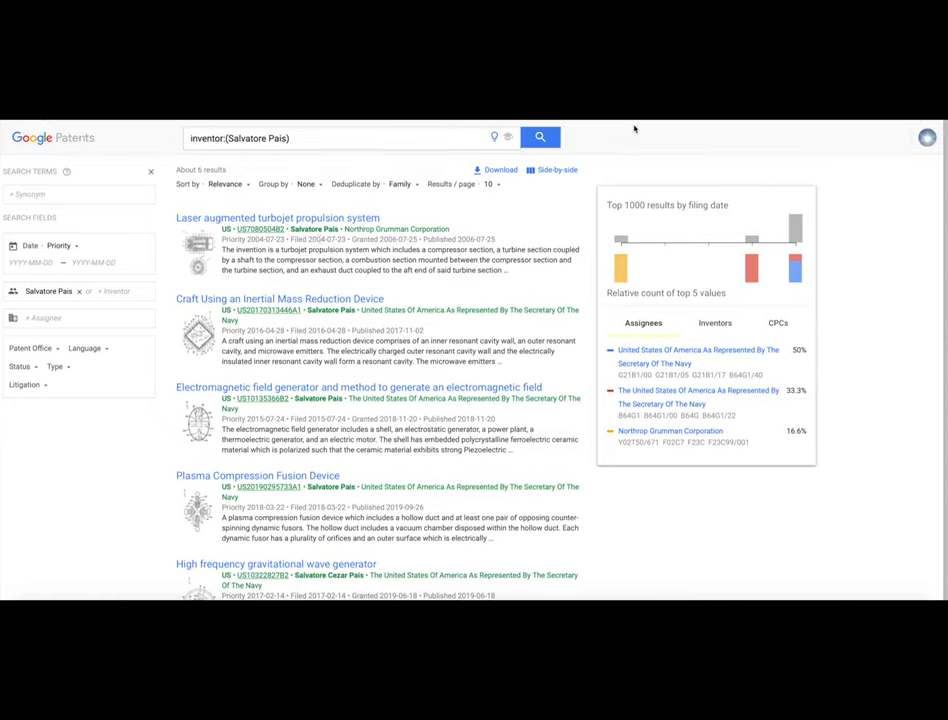
Scroll Salvatore Pais's results and open the High frequency gravitational wave generator patent.
scroll(down, 3)
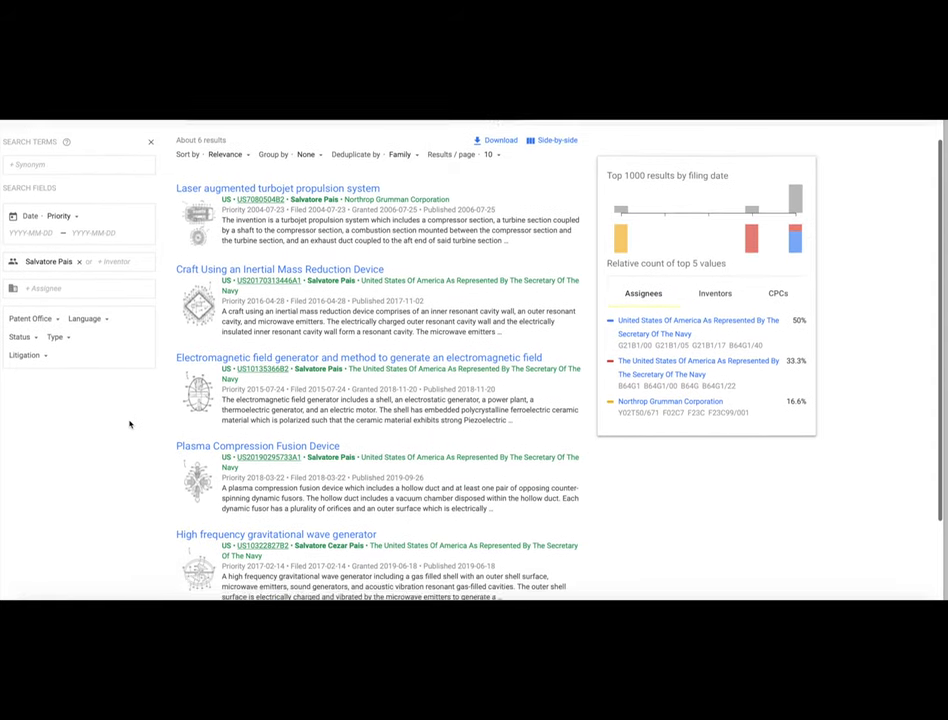
scroll(down, 3)
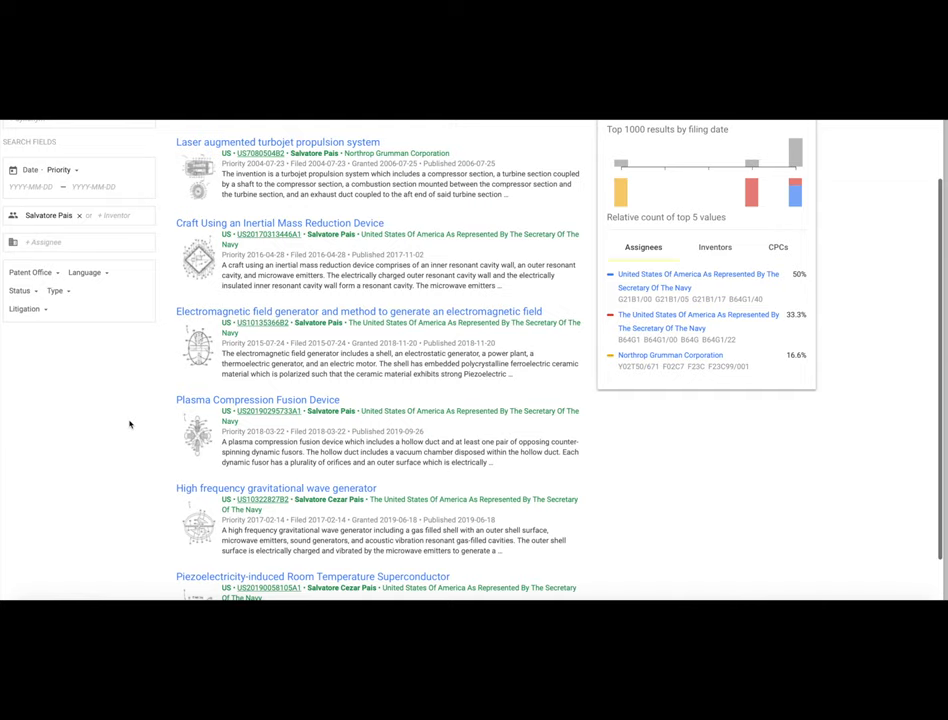
scroll(down, 3)
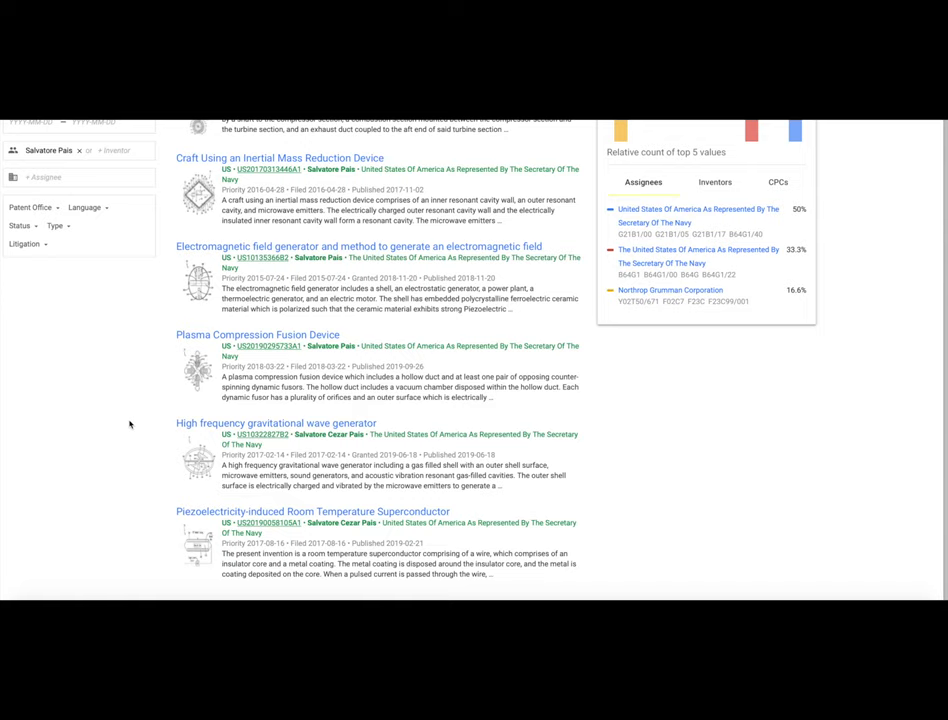
click(280, 158)
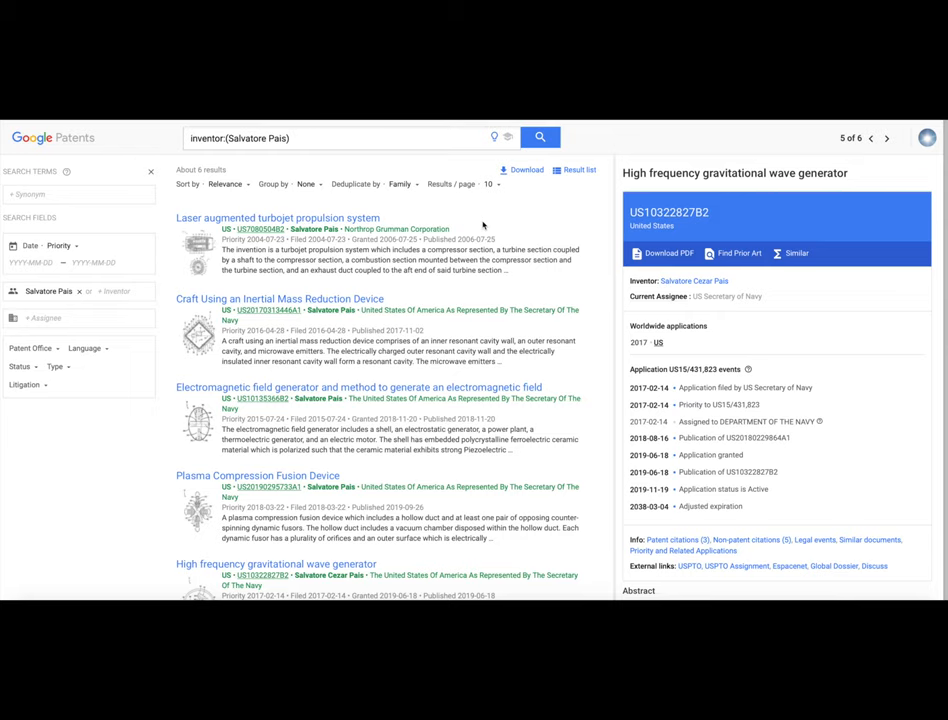
scroll(down, 3)
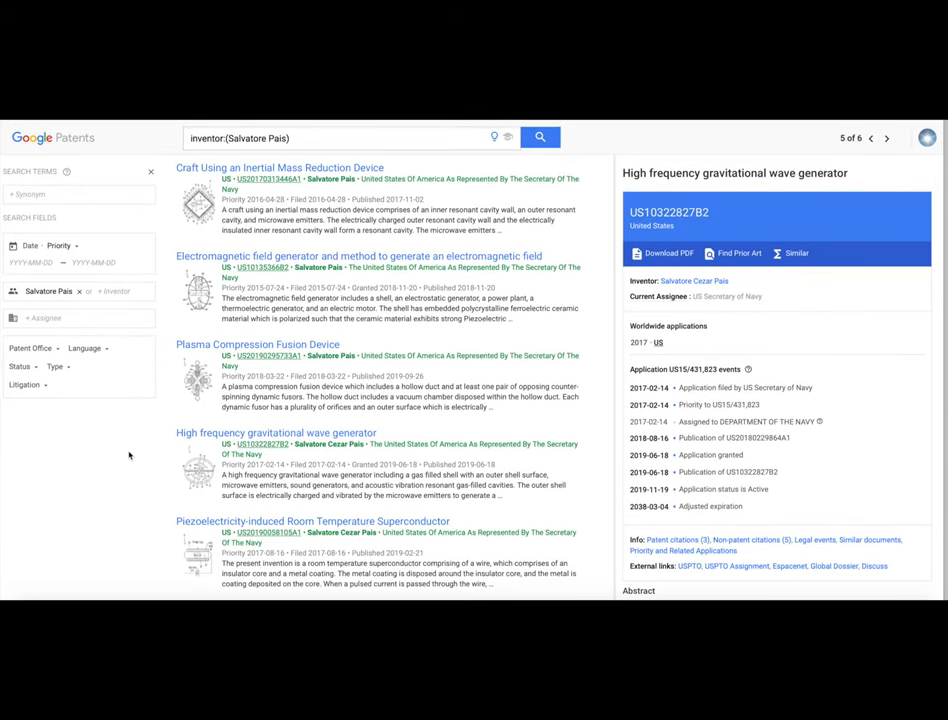
mouse_move(129, 456)
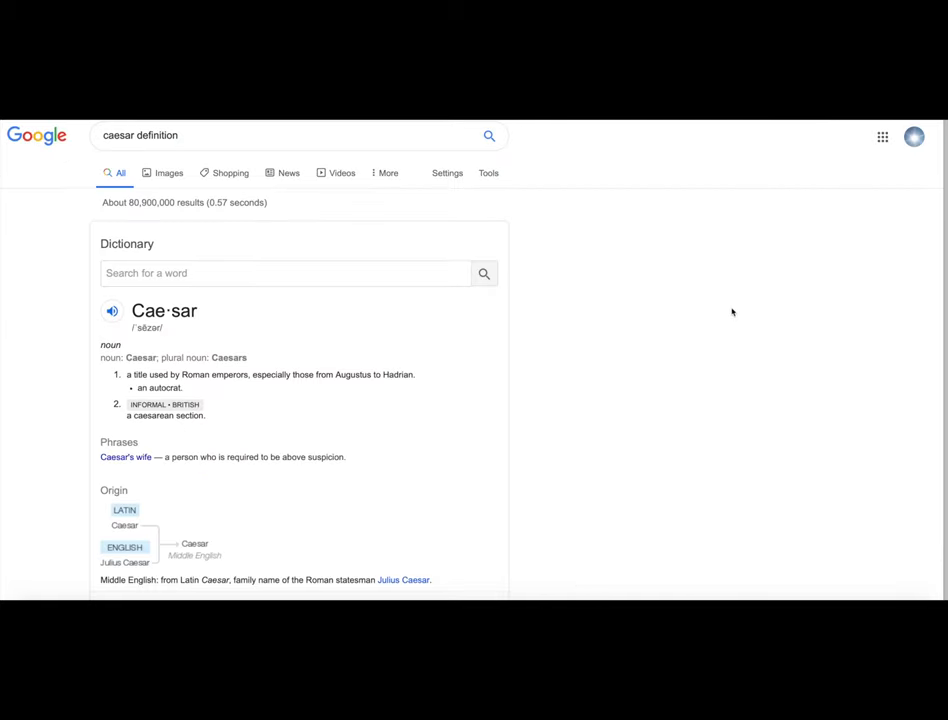
mouse_move(248, 340)
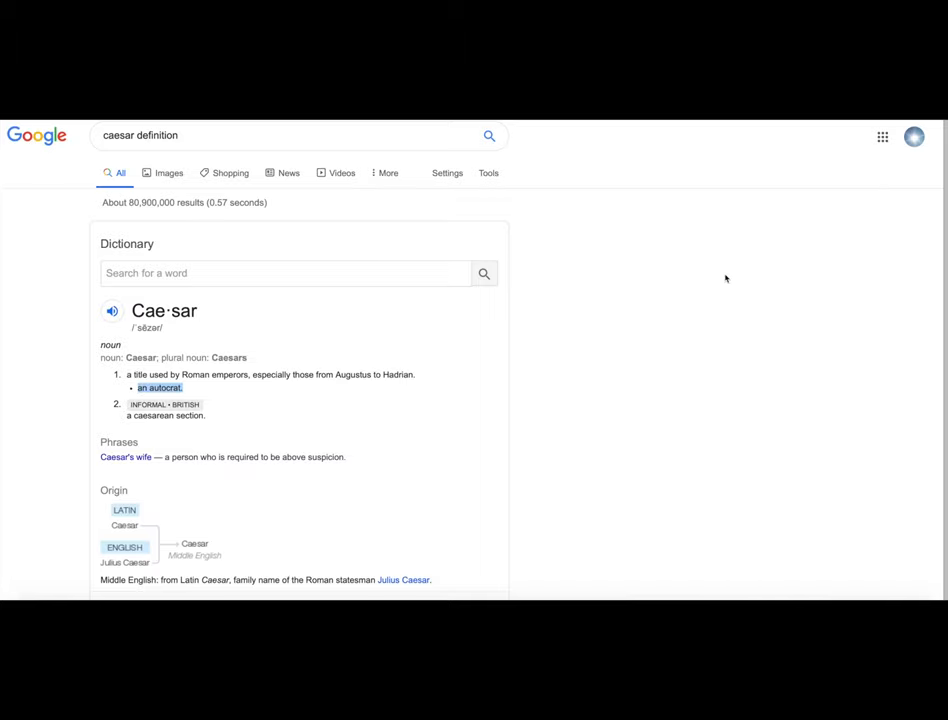
Select the phrase 'an autocrat' in Caesar's dictionary definition.
click(160, 387)
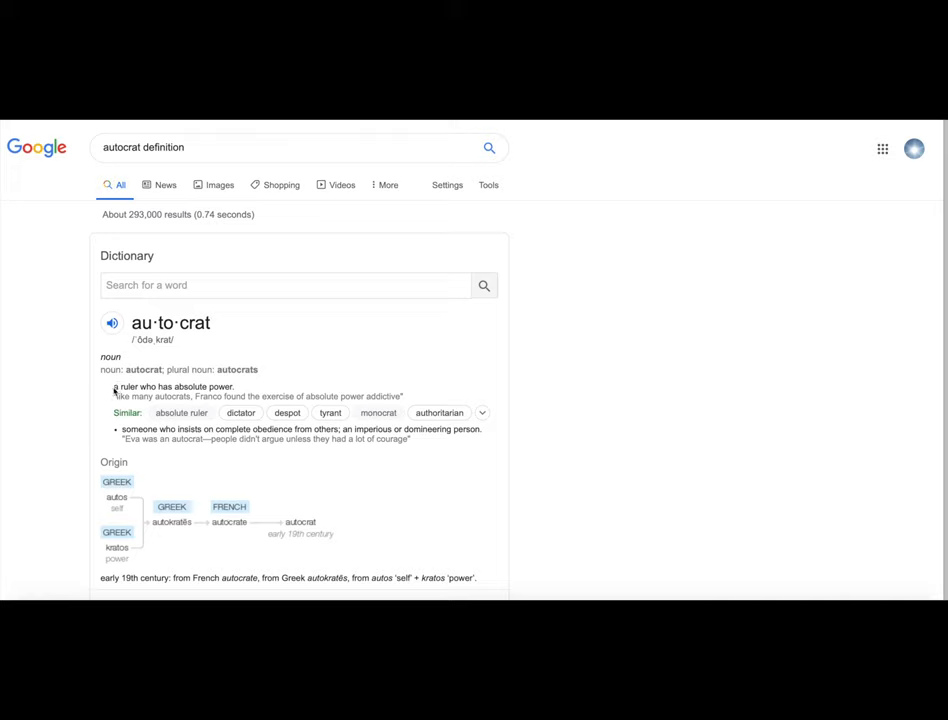
Highlight the autocrat definition 'a ruler who has absolute power'.
drag(113, 386, 234, 386)
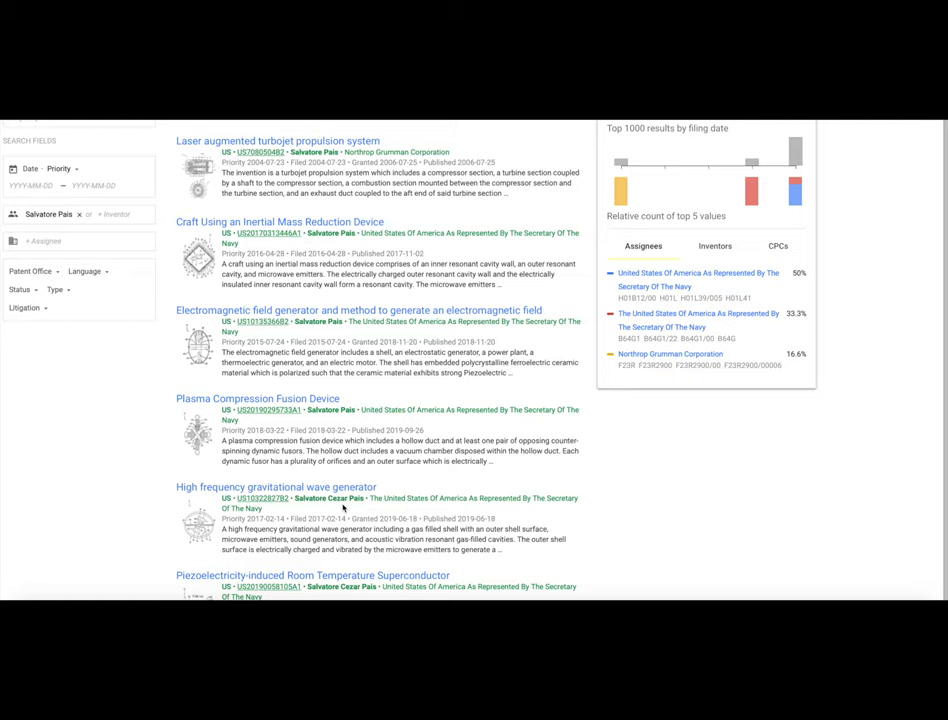
mouse_move(363, 451)
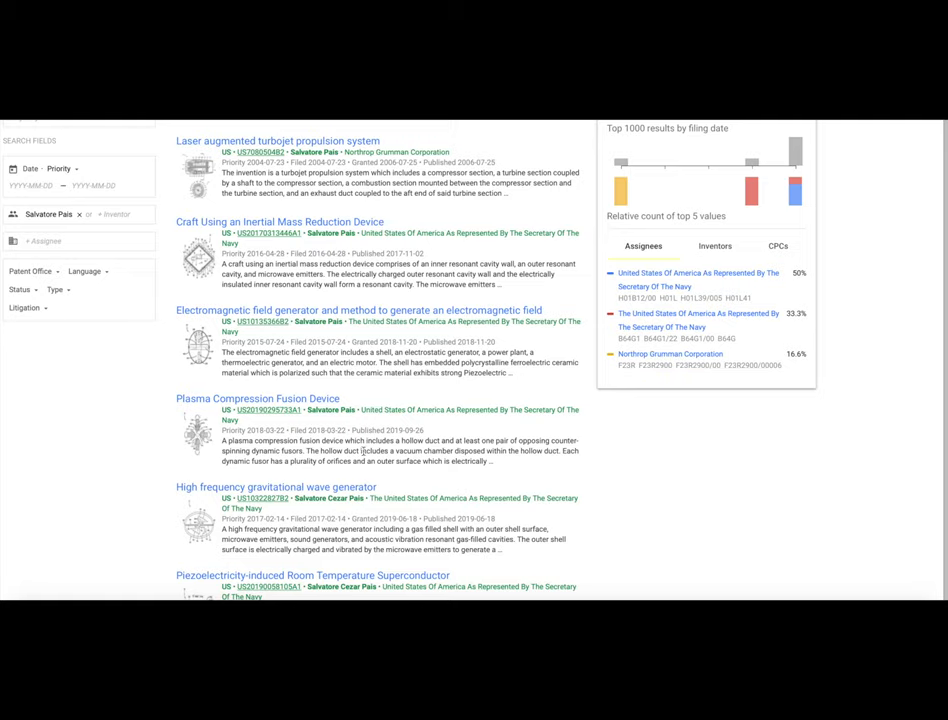
mouse_move(125, 135)
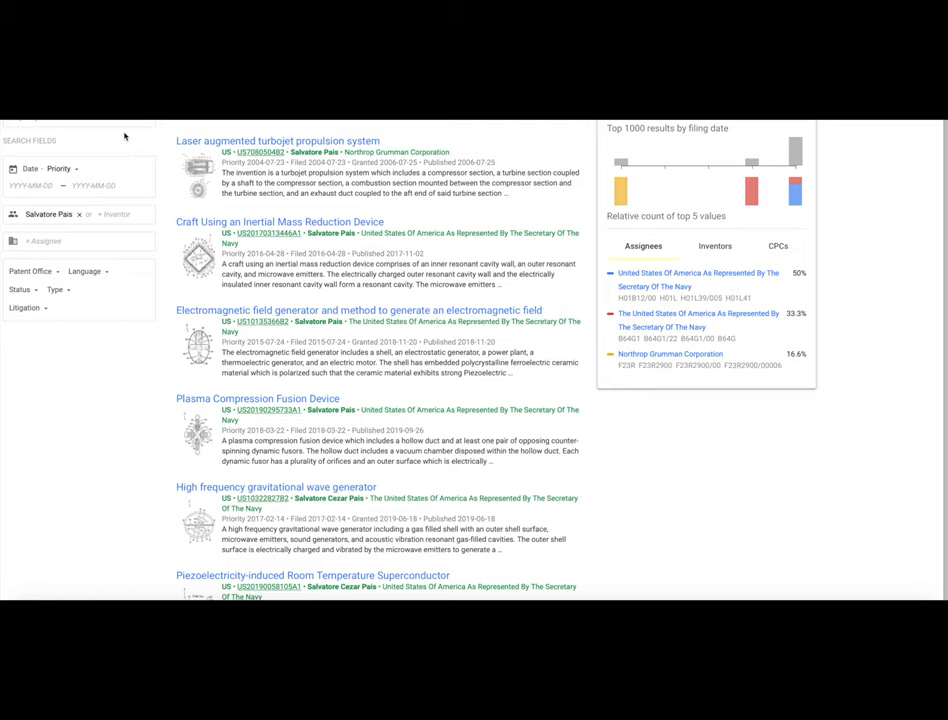
scroll(down, 3)
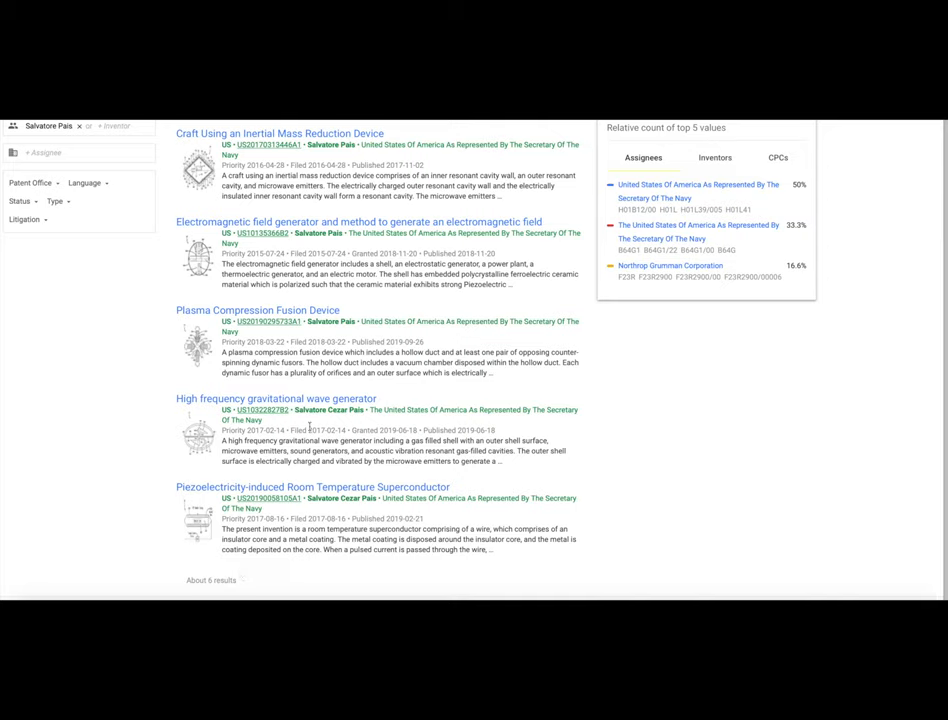
mouse_move(395, 520)
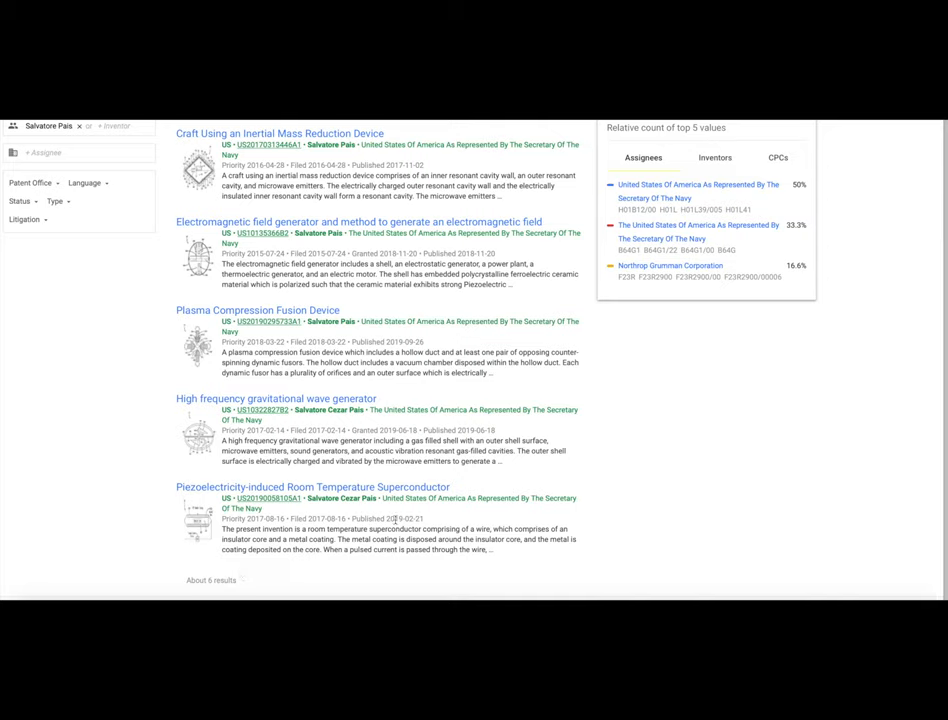
mouse_move(505, 430)
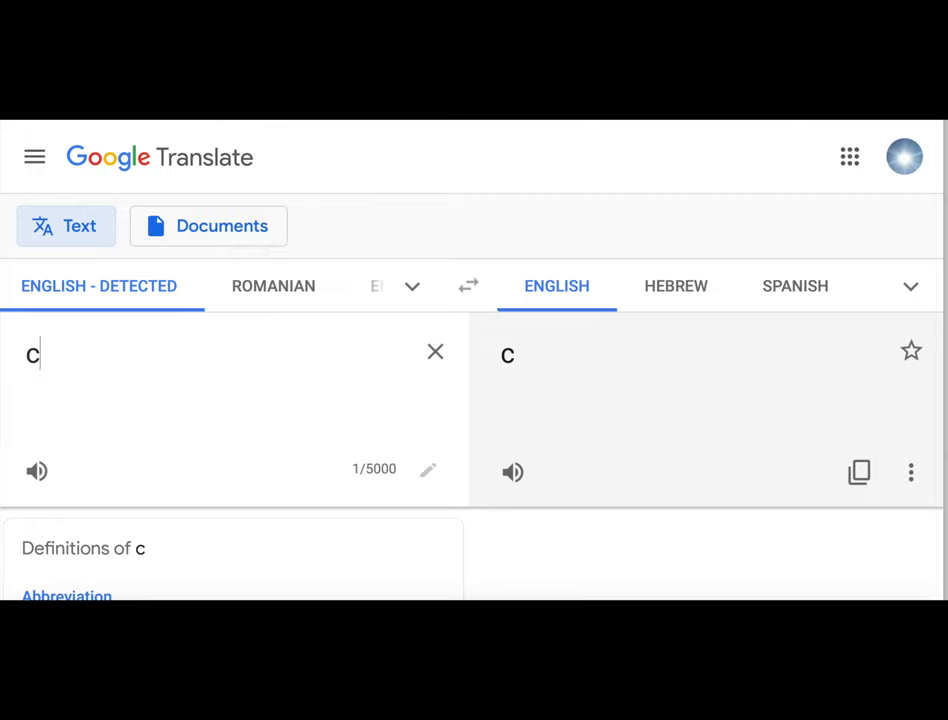
Enter the letters e, z, a into the Translate source box after 'c'.
text(e)
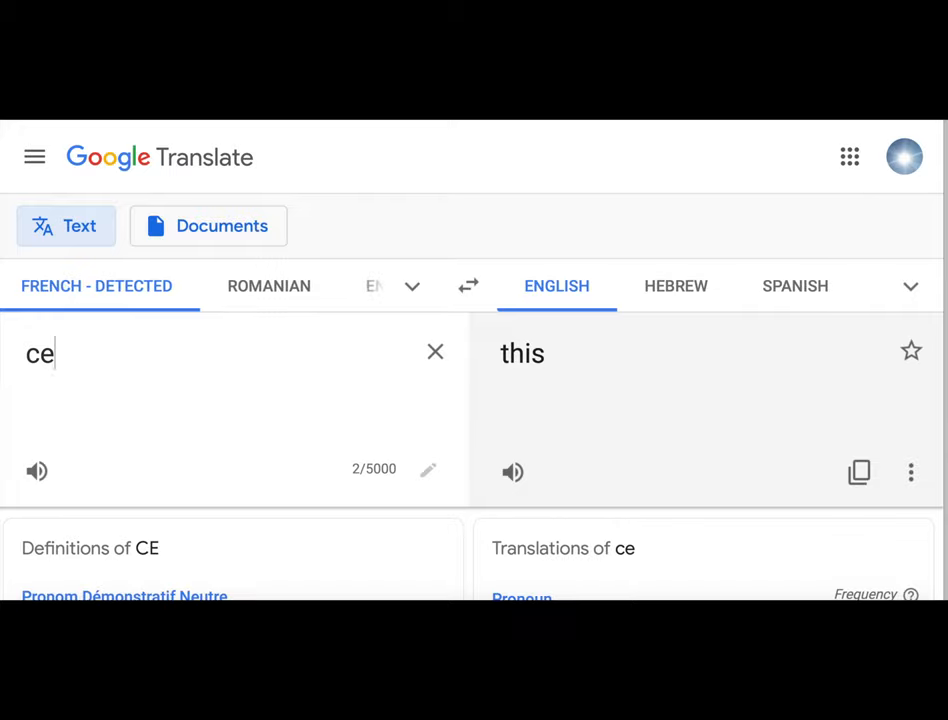
text(z)
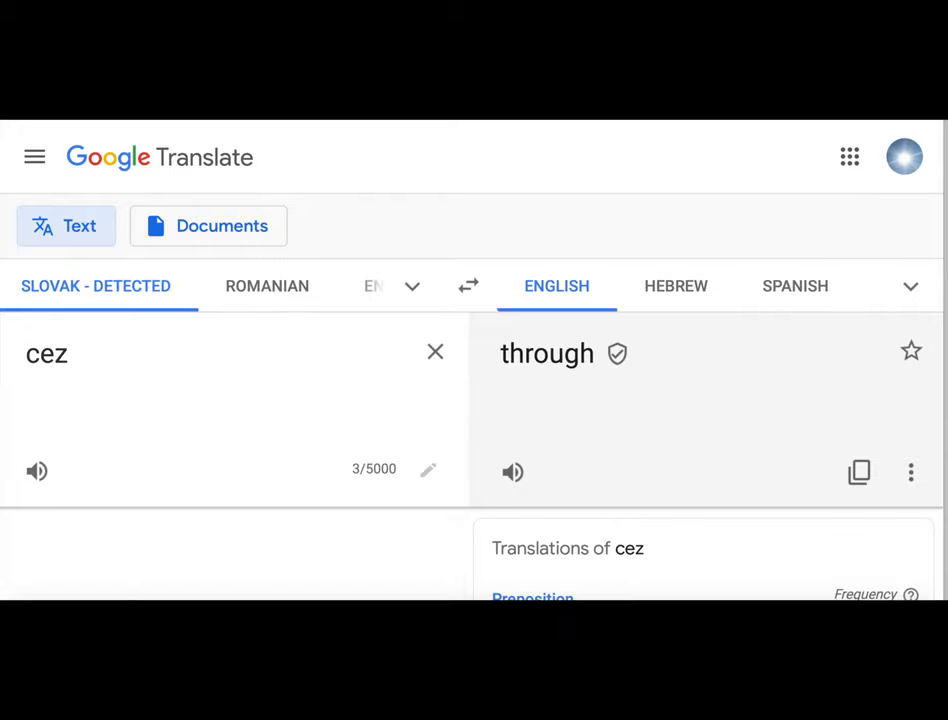
text(a)
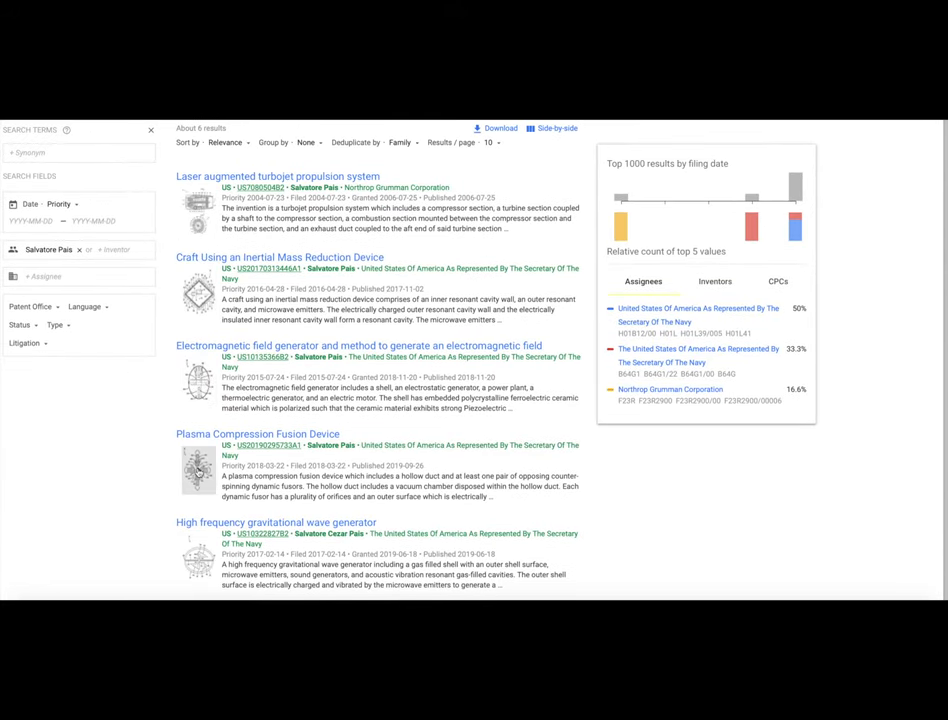
Scroll the results down to the Electromagnetic field generator patent.
scroll(down, 3)
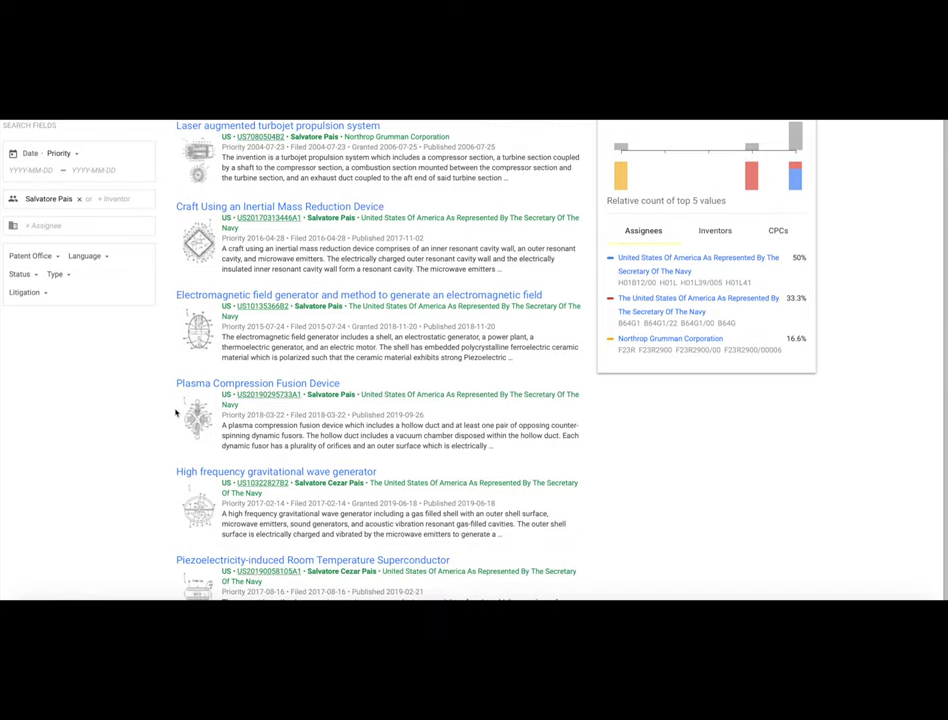
scroll(down, 3)
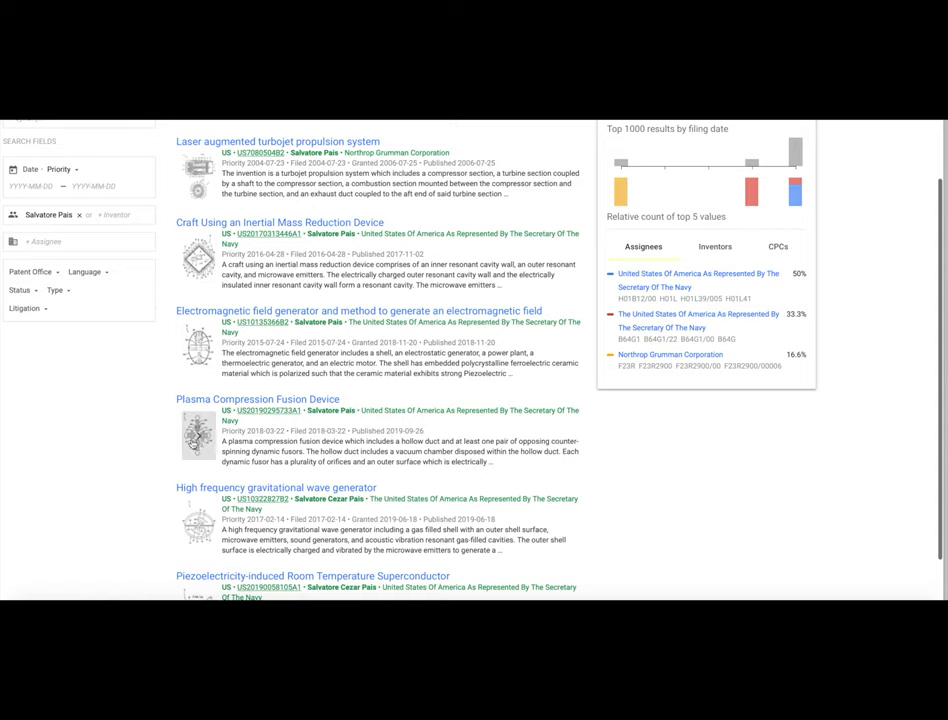
scroll(down, 3)
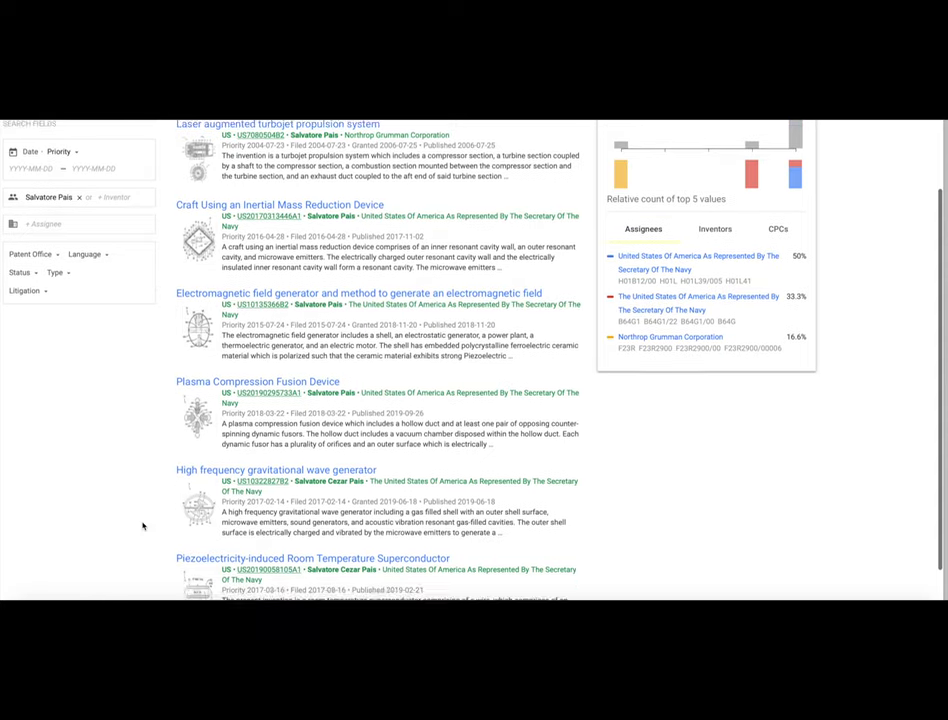
scroll(down, 3)
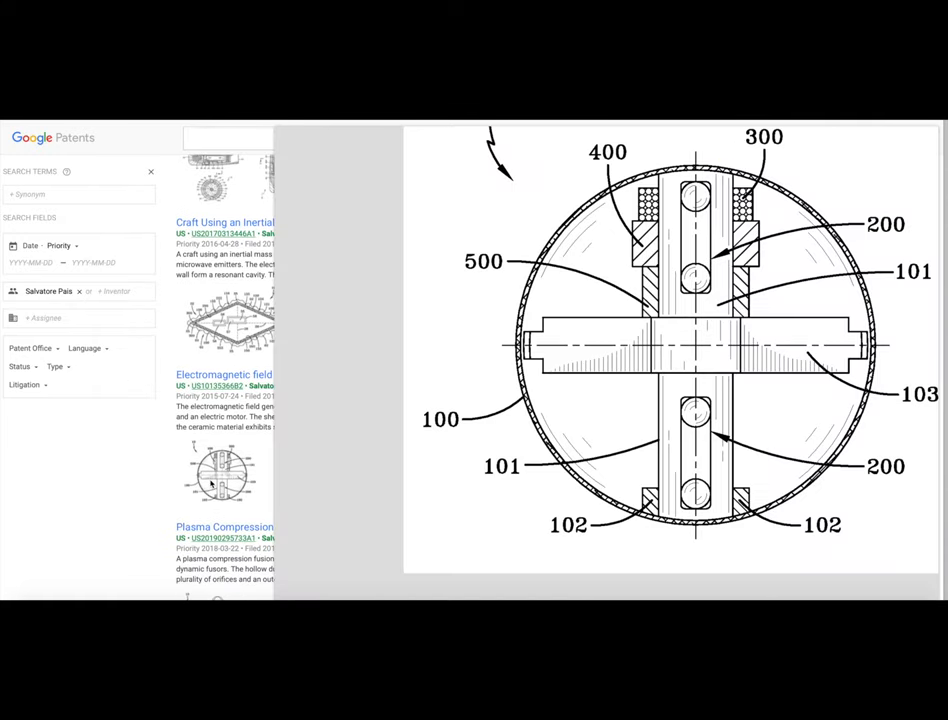
Scroll down toward the High frequency gravitational wave generator thumbnail.
scroll(down, 3)
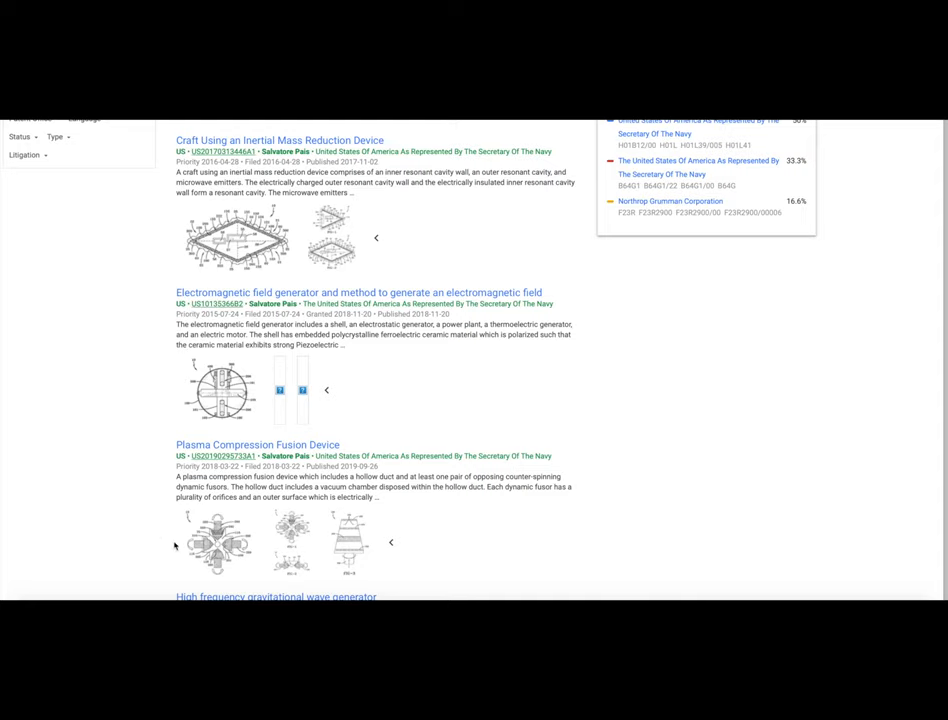
mouse_move(127, 548)
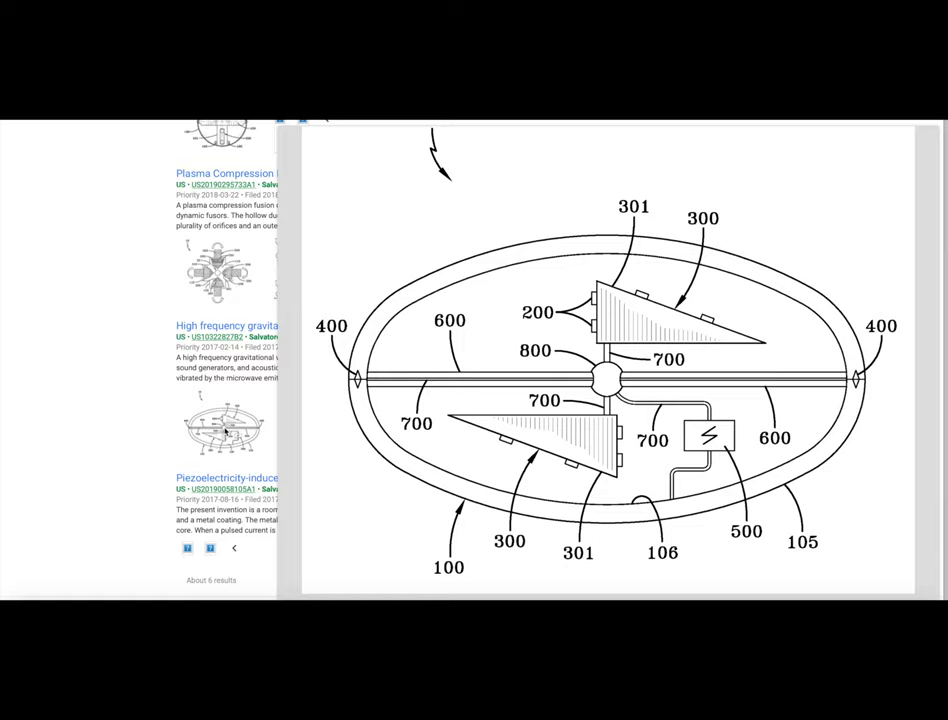
scroll(down, 3)
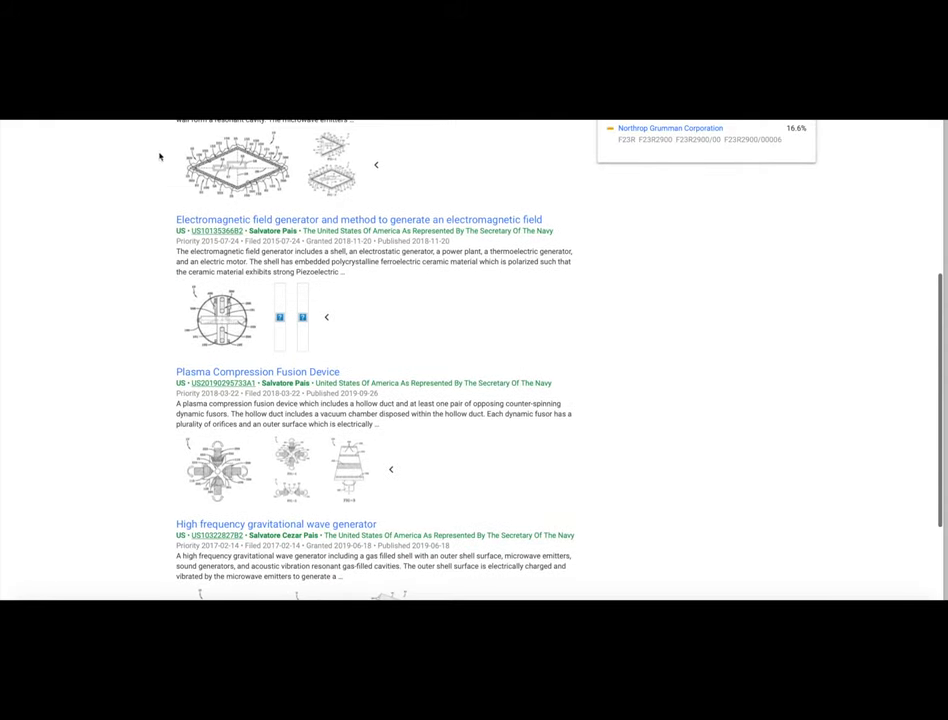
mouse_move(130, 354)
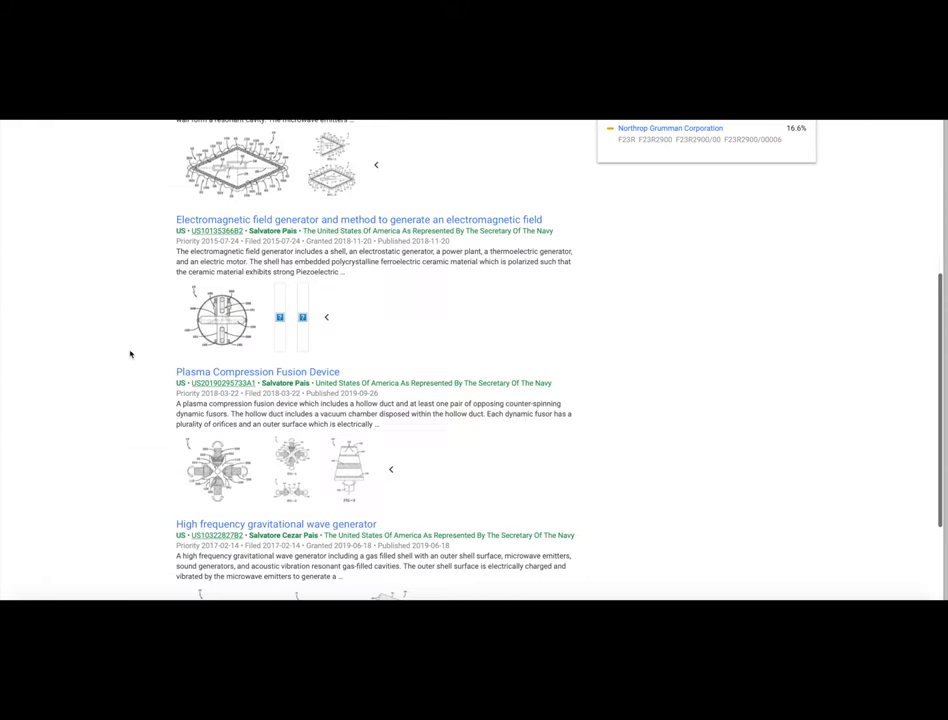
mouse_move(99, 474)
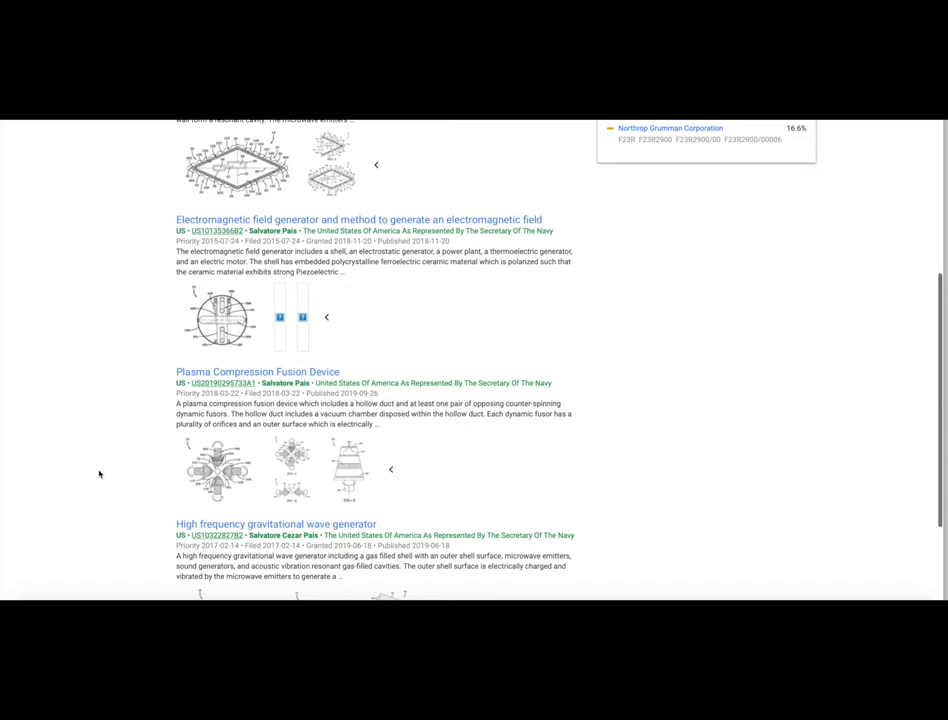
scroll(down, 3)
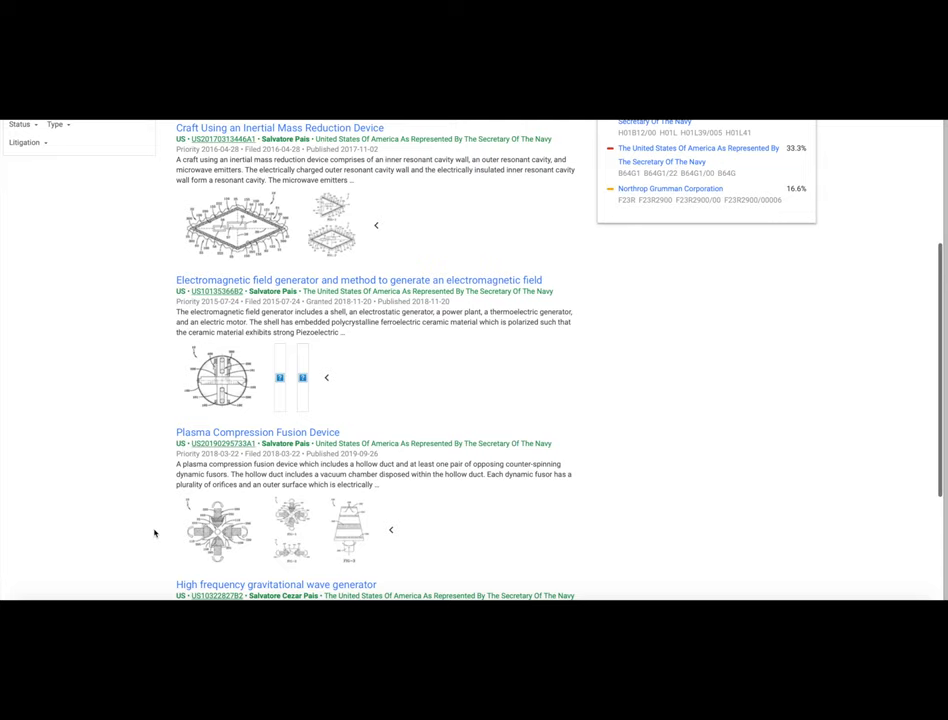
scroll(down, 3)
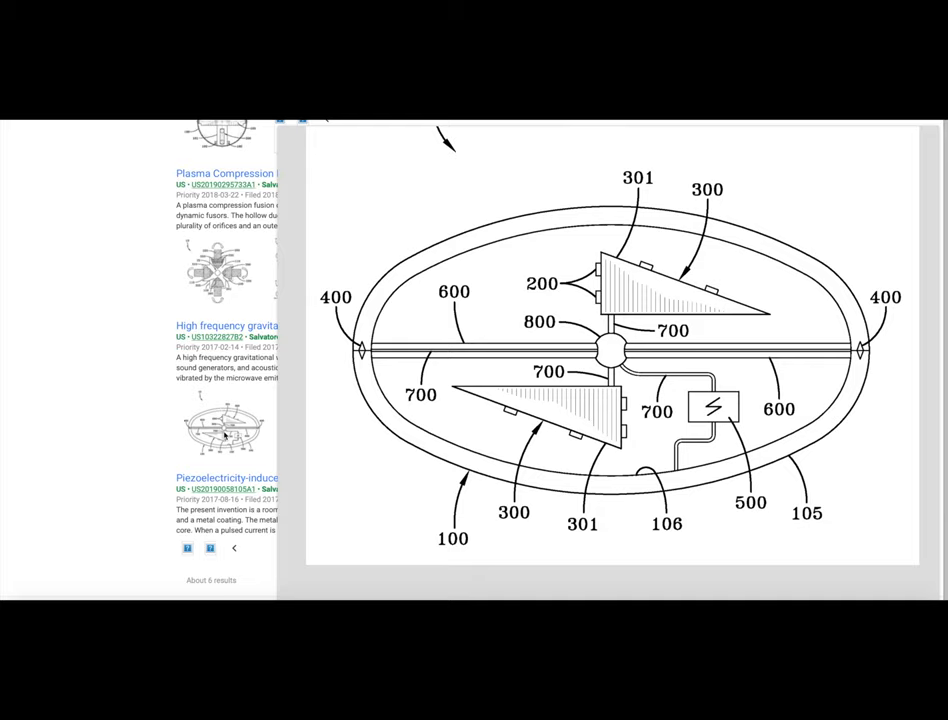
click(227, 476)
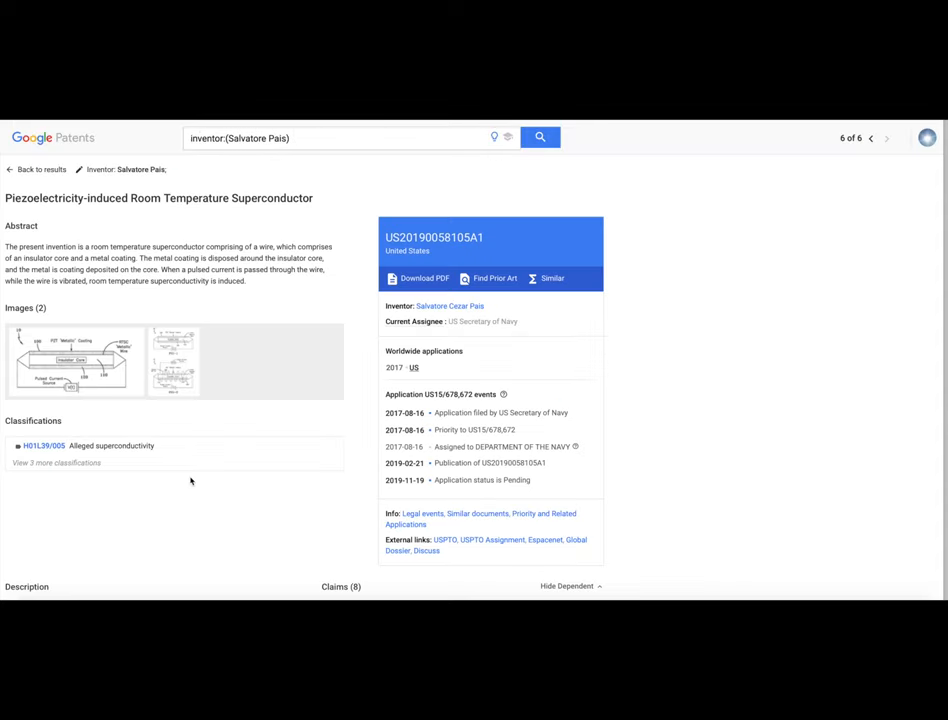
Open the Images (2) thumbnail to enlarge FIG-1 and FIG-2 of the insulator-core wire.
click(175, 362)
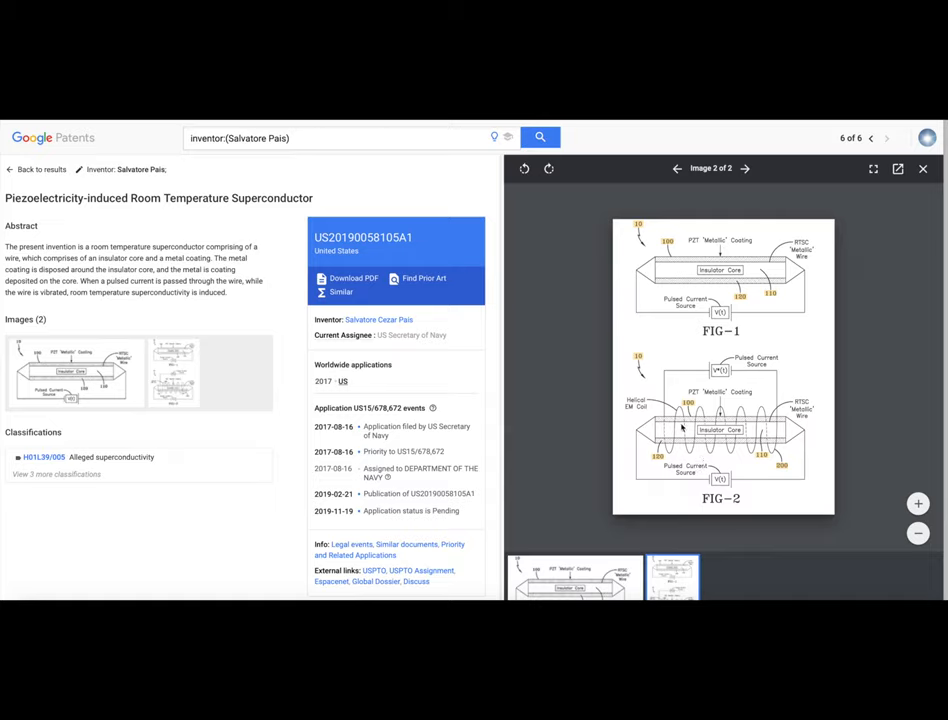
mouse_move(710, 430)
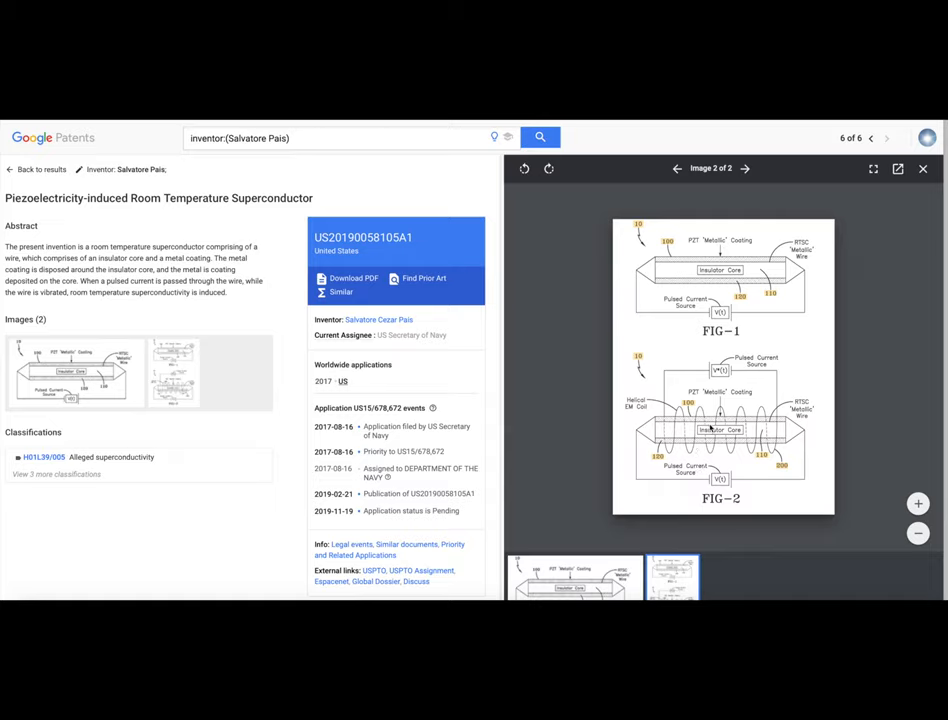
mouse_move(748, 433)
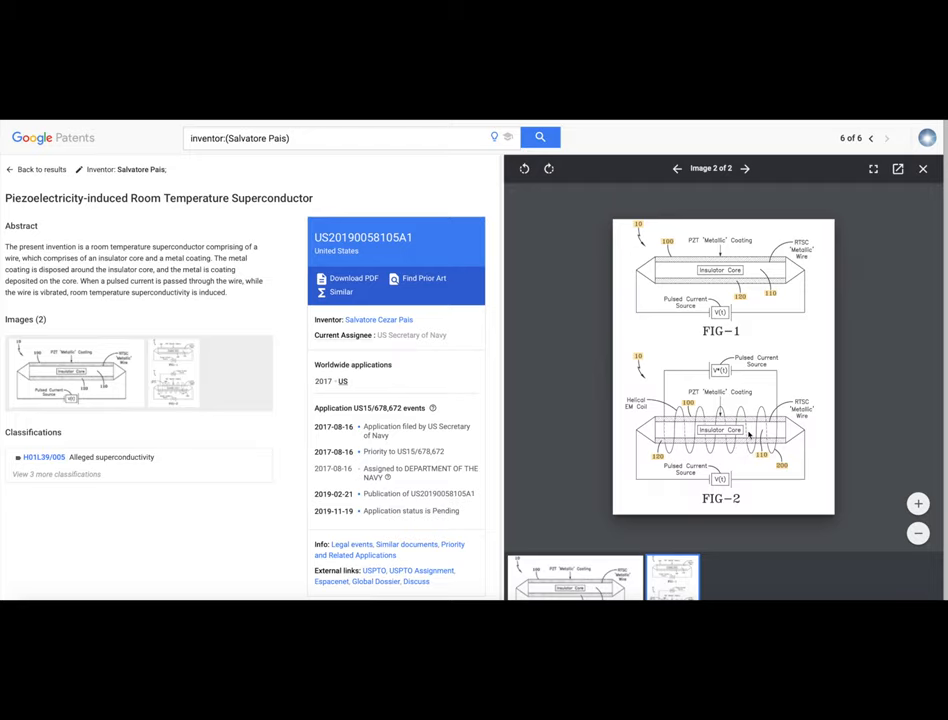
mouse_move(780, 445)
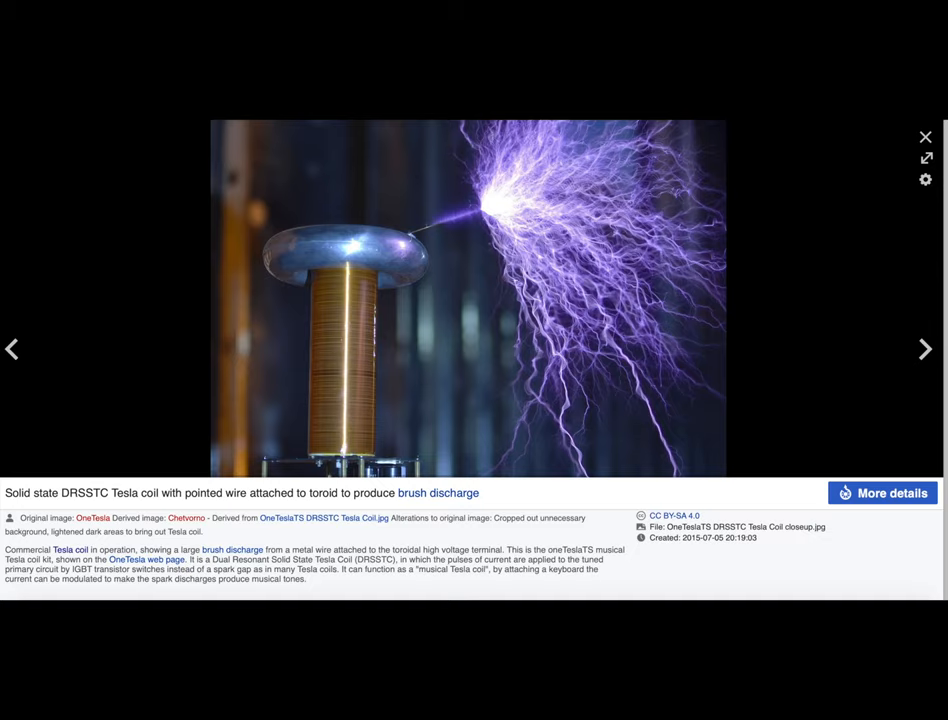
mouse_move(372, 363)
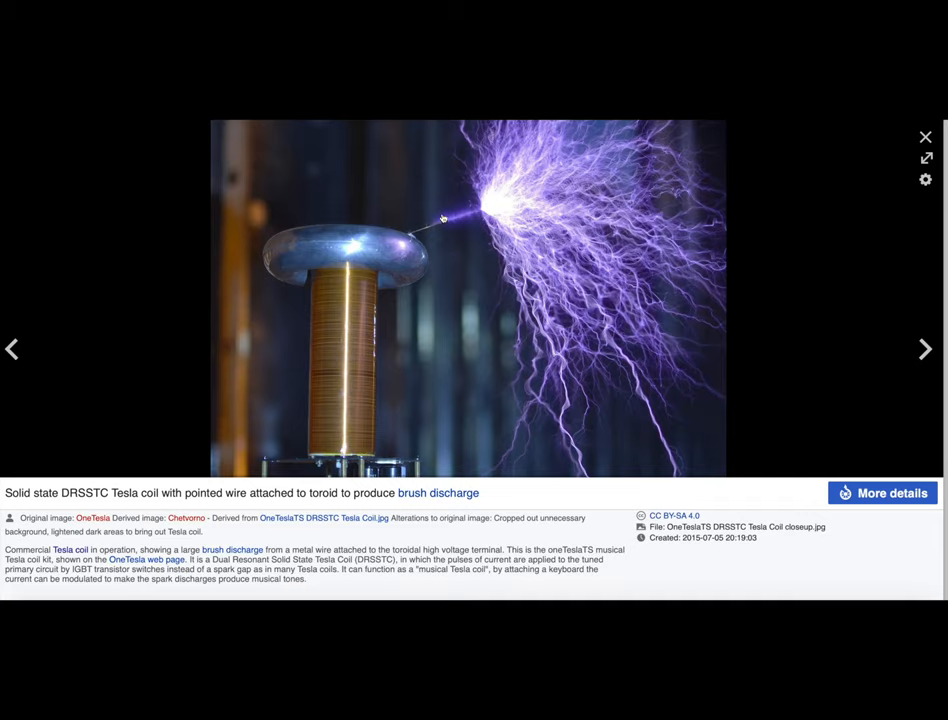
mouse_move(568, 340)
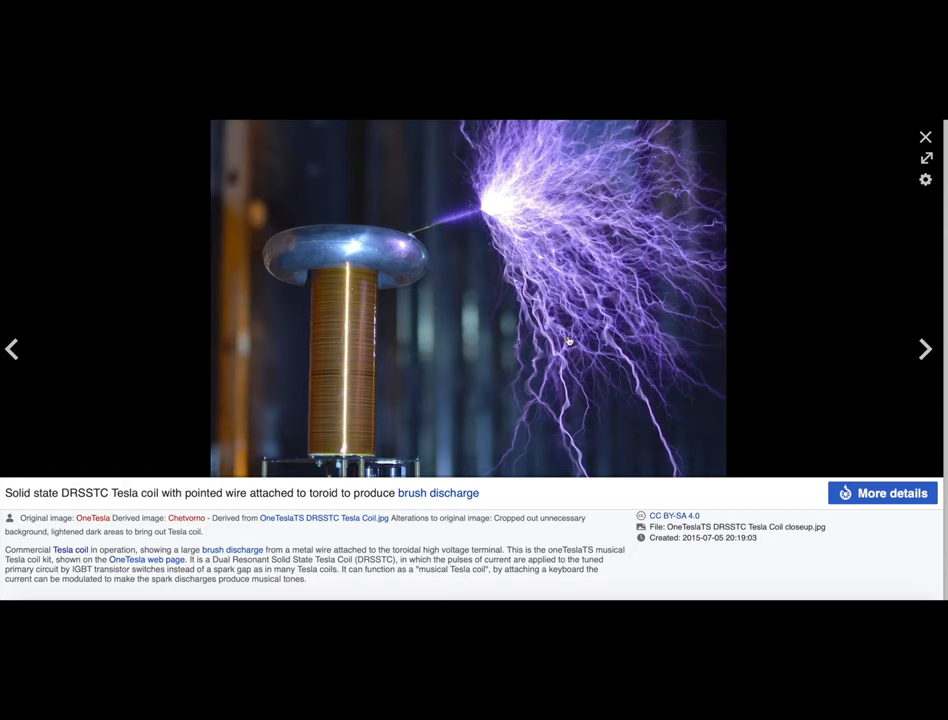
mouse_move(578, 340)
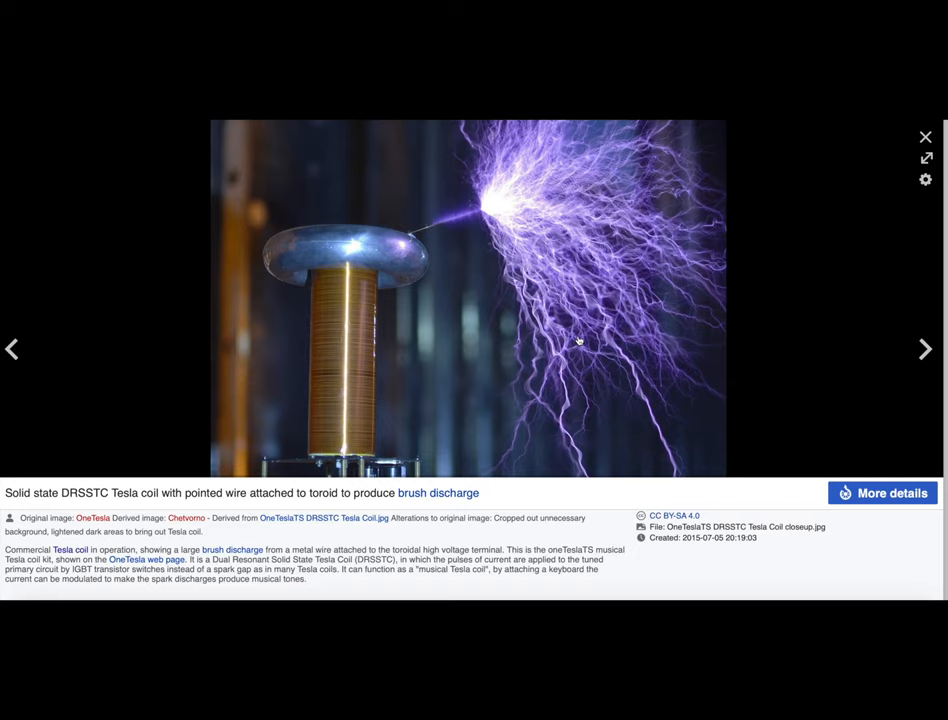
click(923, 348)
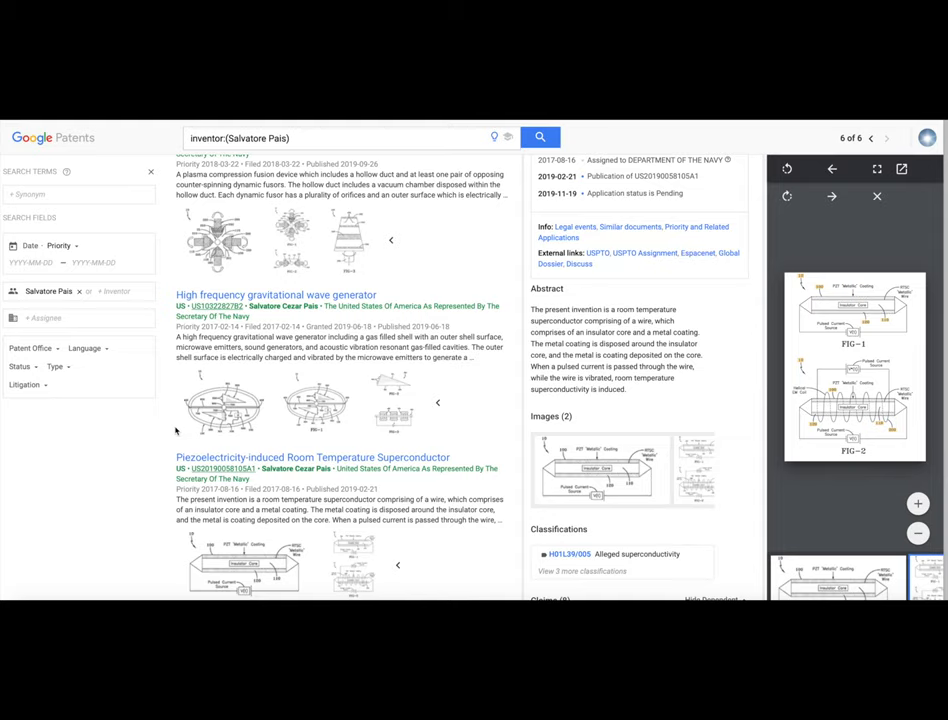
mouse_move(173, 430)
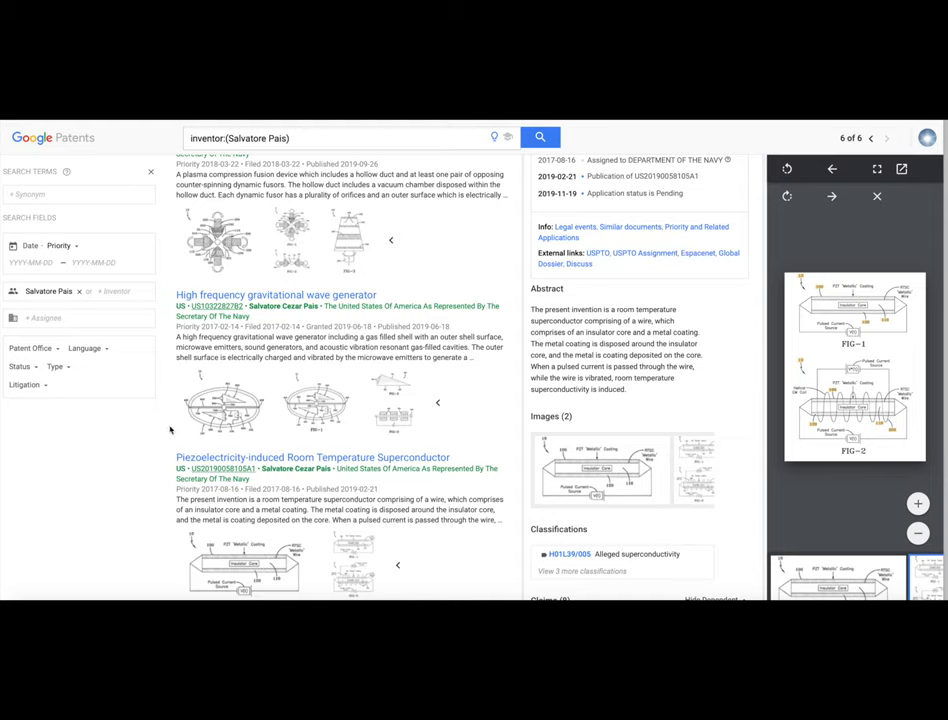